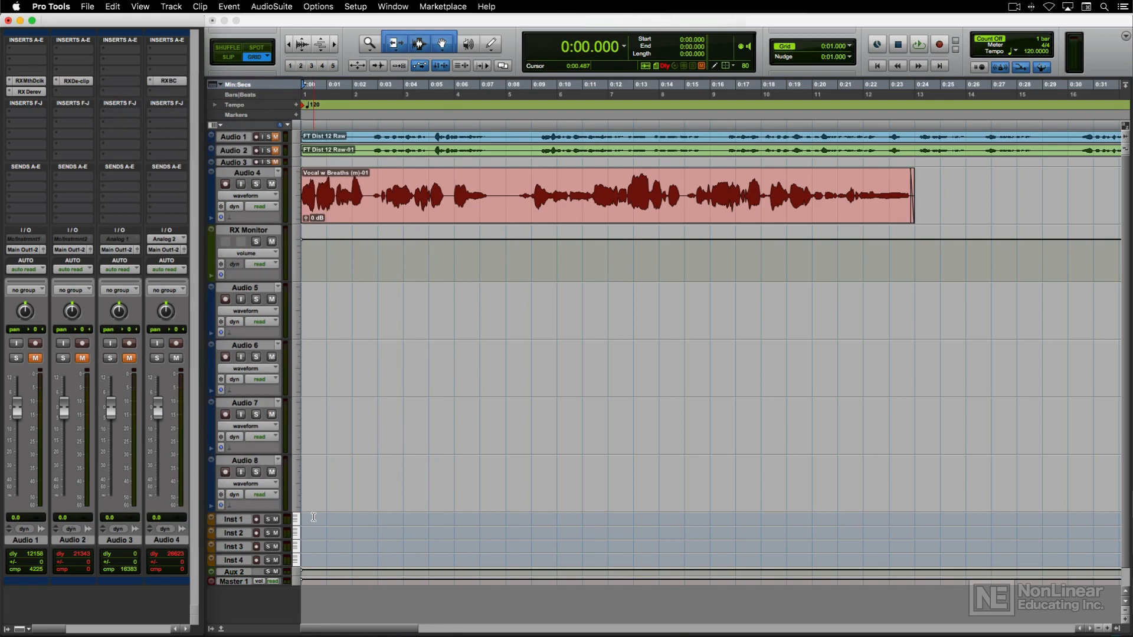
Browse the offline plug-in categories and bypass the breath processing for comparison.
{"action": "left_click", "coordinate": [271, 7]}
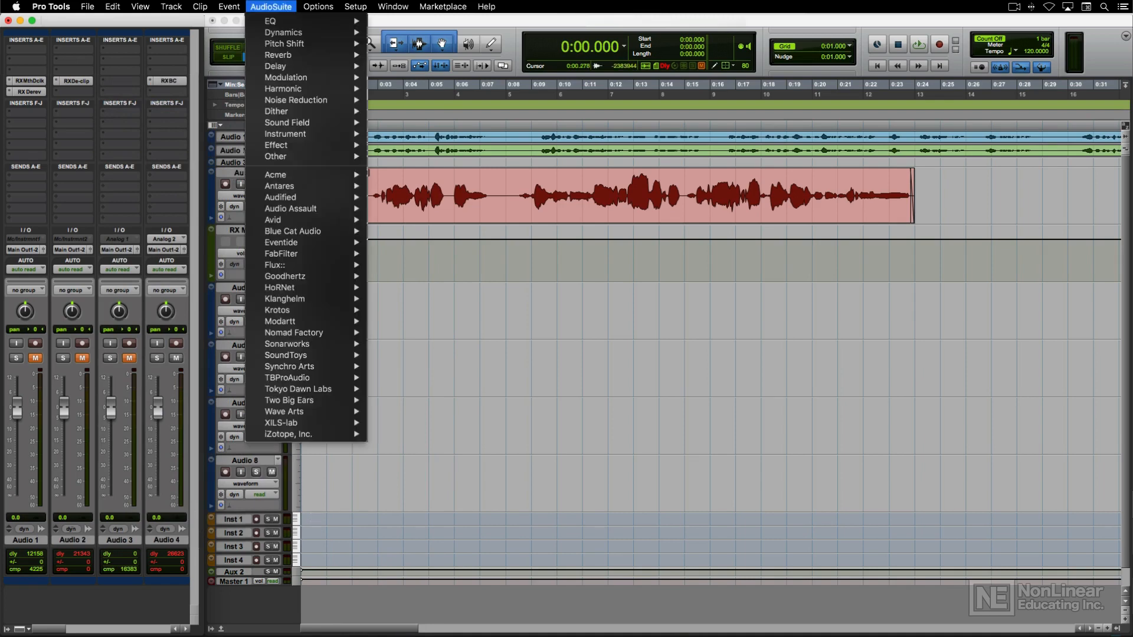
{"action": "mouse_move", "coordinate": [296, 434]}
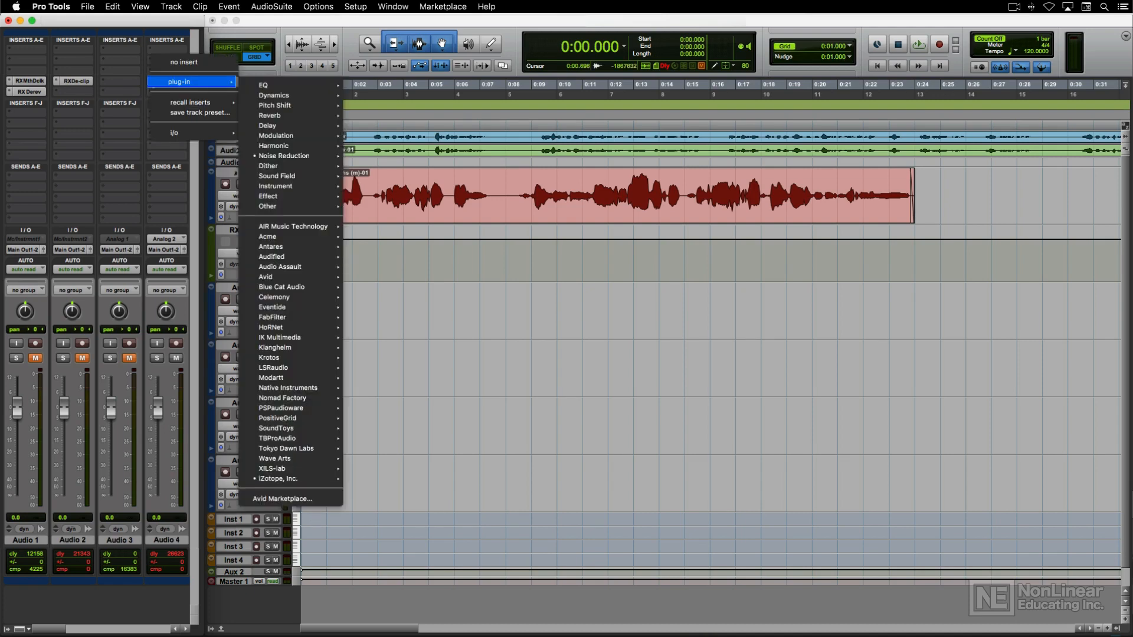
{"action": "left_click", "coordinate": [284, 156]}
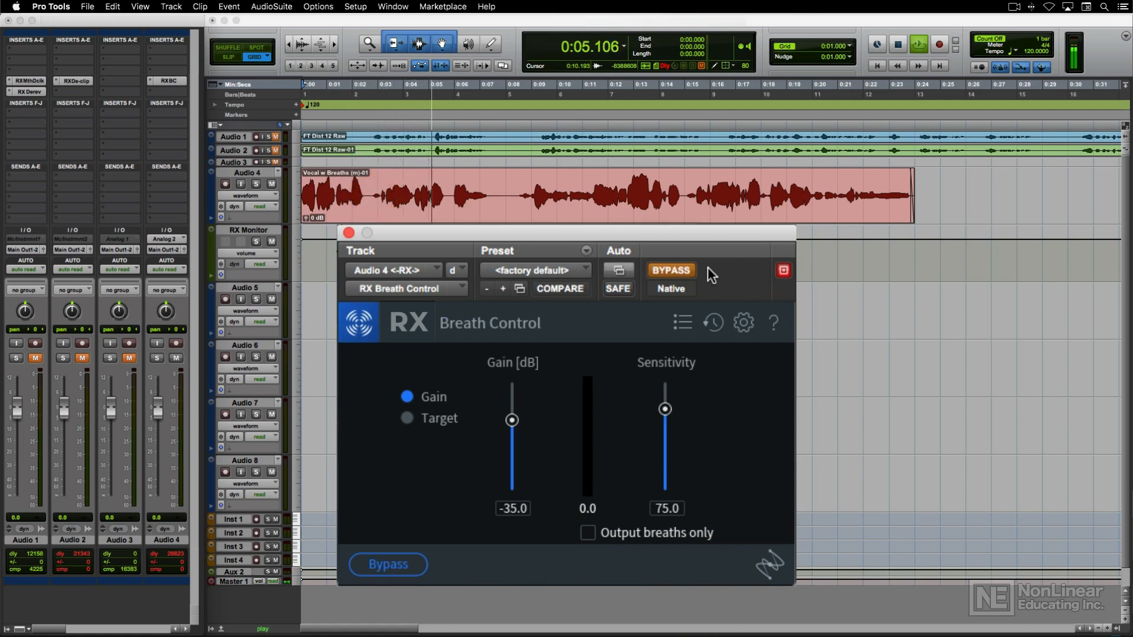
{"action": "left_click", "coordinate": [669, 270]}
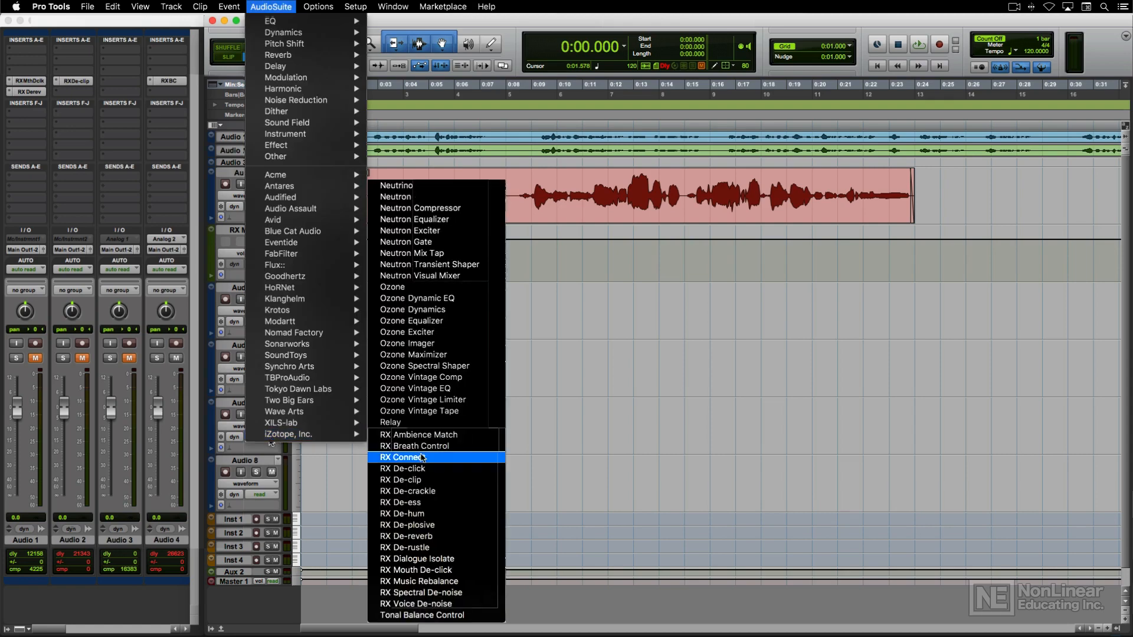
Bring up RX Connect and leave it in Repair mode for the Audio 4 vocal clip.
{"action": "left_click", "coordinate": [402, 456]}
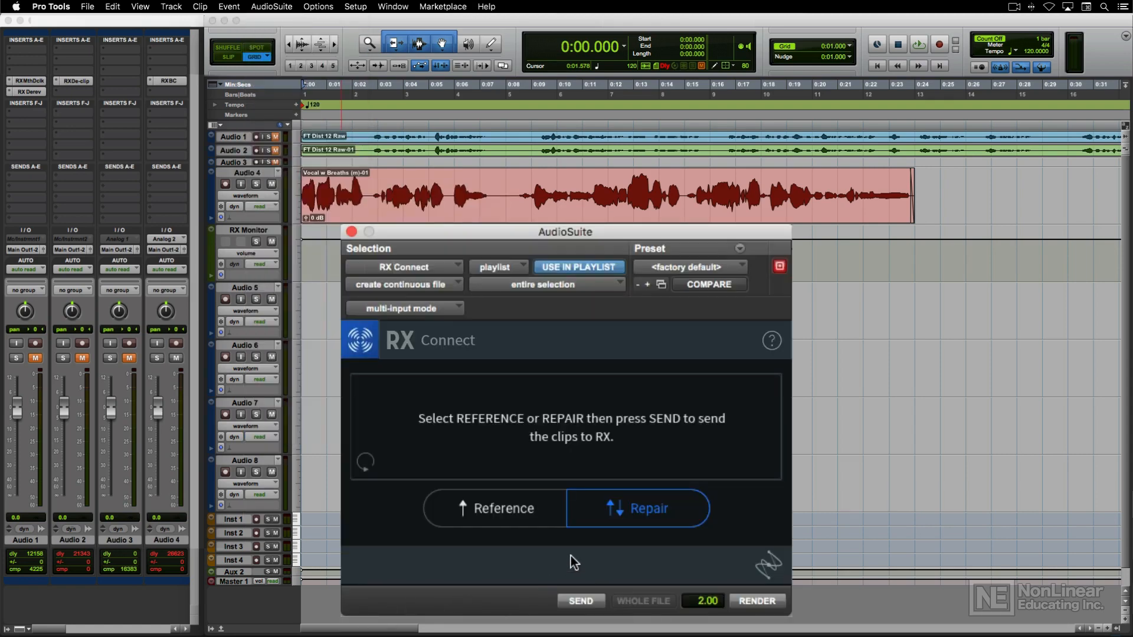
{"action": "left_click", "coordinate": [493, 507]}
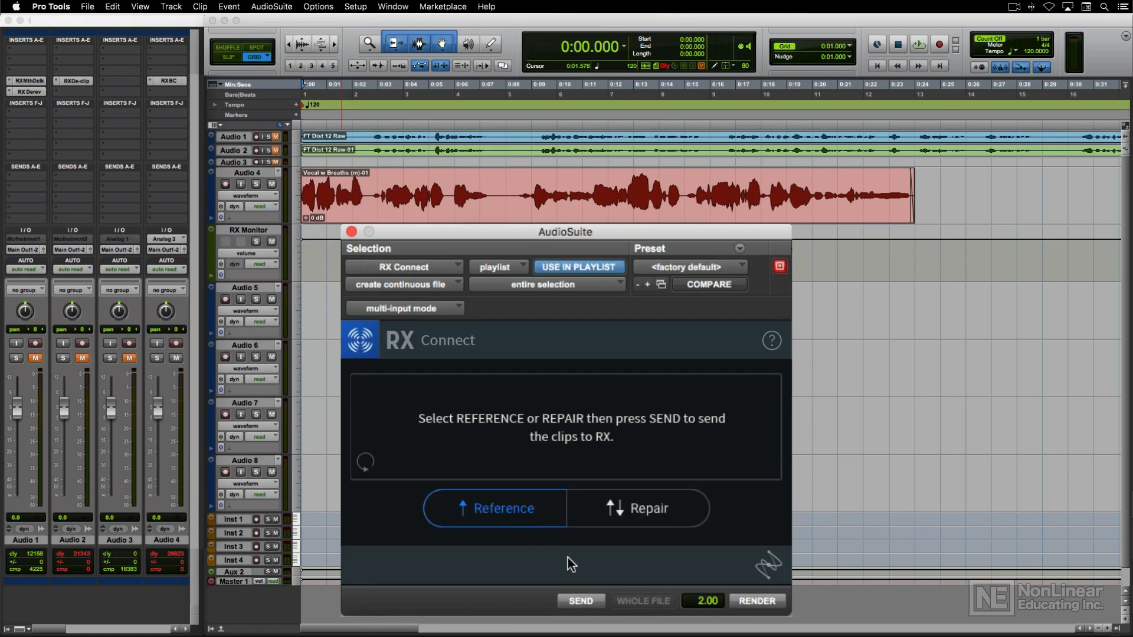
{"action": "mouse_move", "coordinate": [621, 539]}
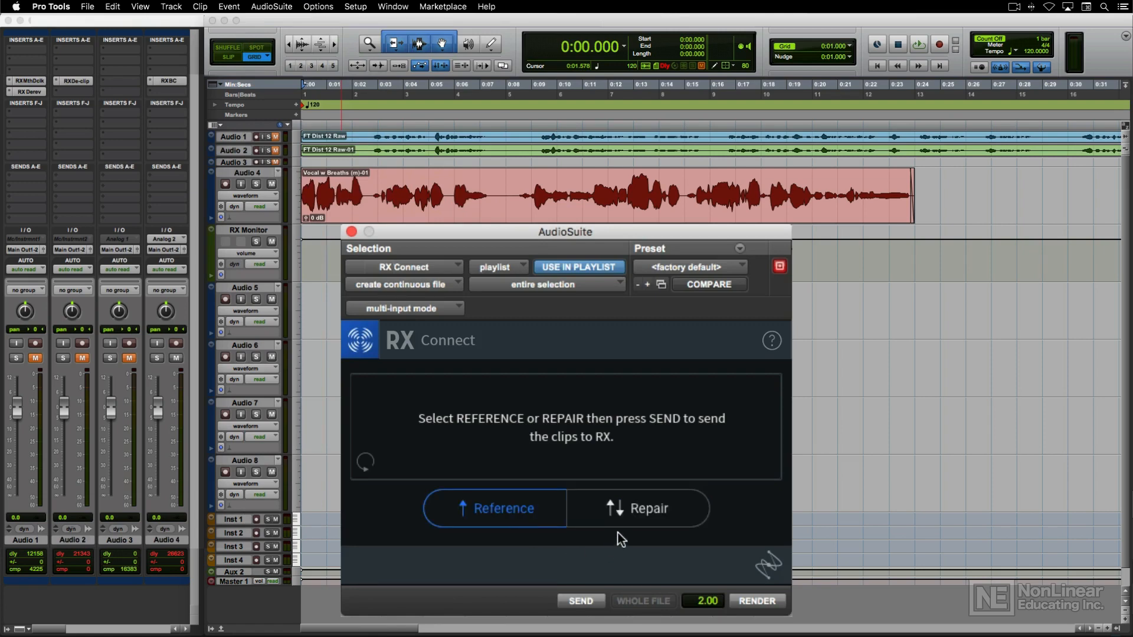
{"action": "left_click", "coordinate": [636, 508]}
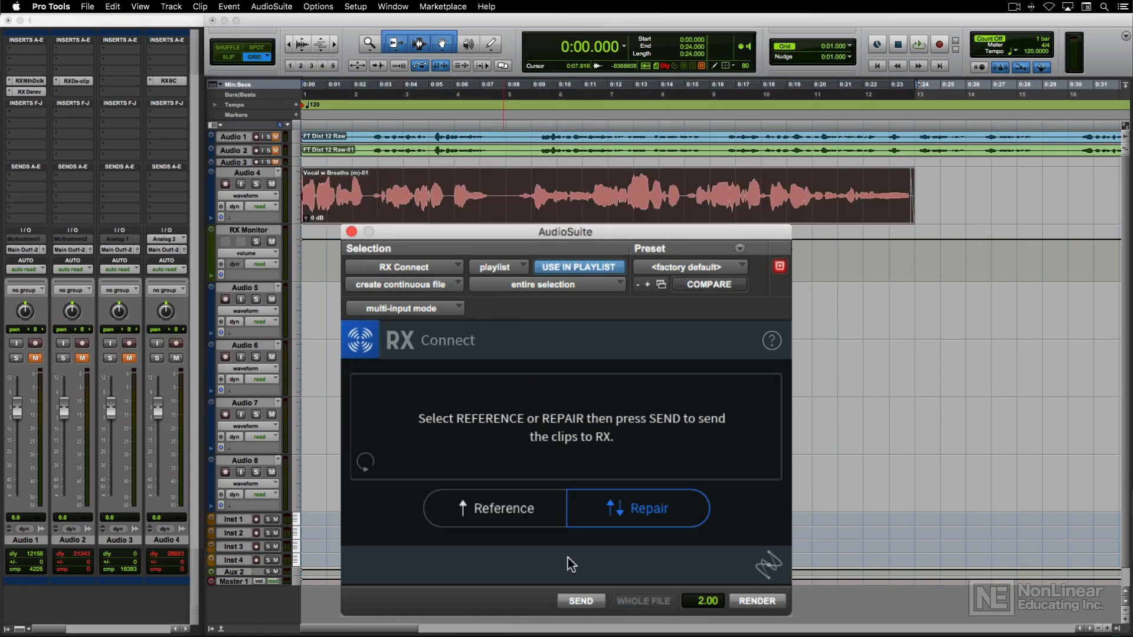
{"action": "mouse_move", "coordinate": [602, 610]}
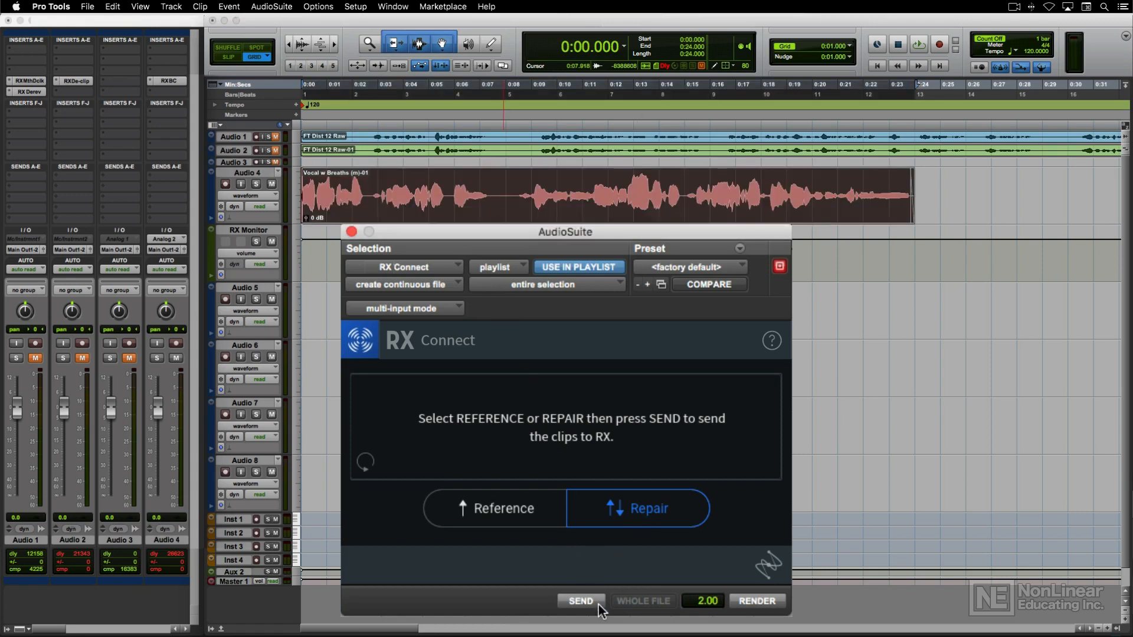
Send the clip to RX and apply Breath Control at -30 dB gain, sensitivity 60.
{"action": "left_click", "coordinate": [580, 601]}
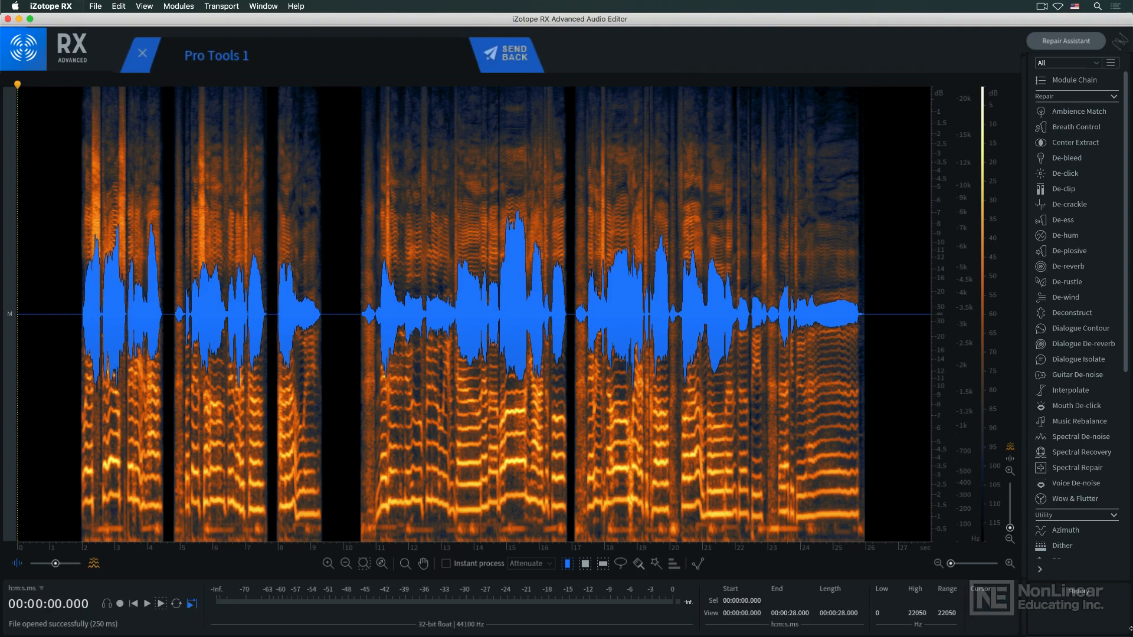
{"action": "left_click", "coordinate": [1073, 126]}
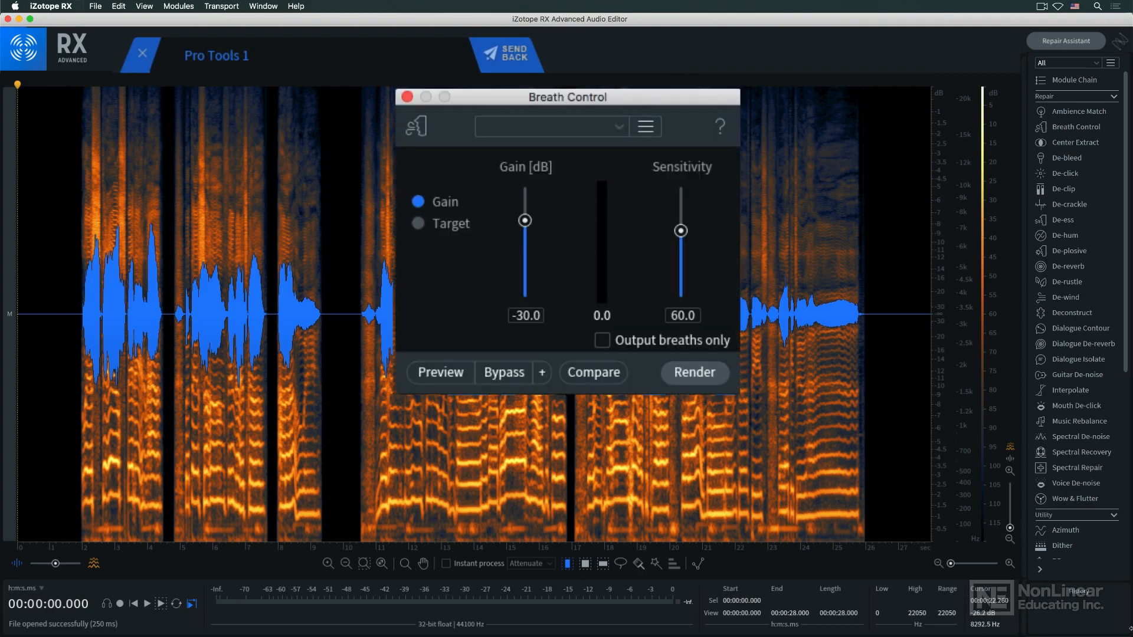
{"action": "left_click", "coordinate": [693, 371]}
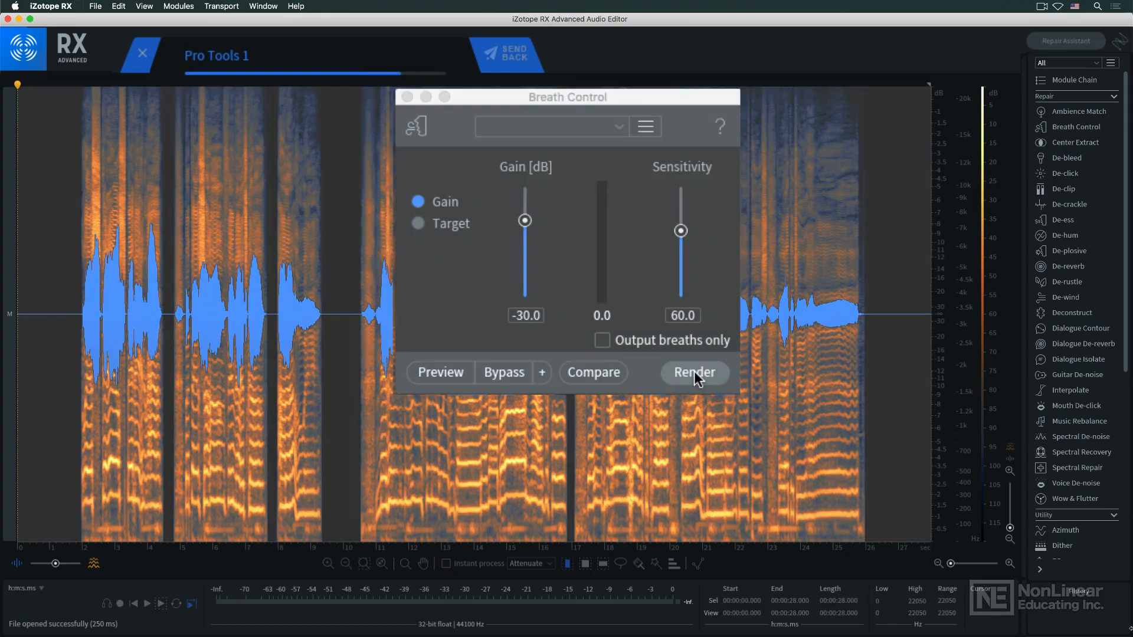
{"action": "left_click", "coordinate": [693, 372]}
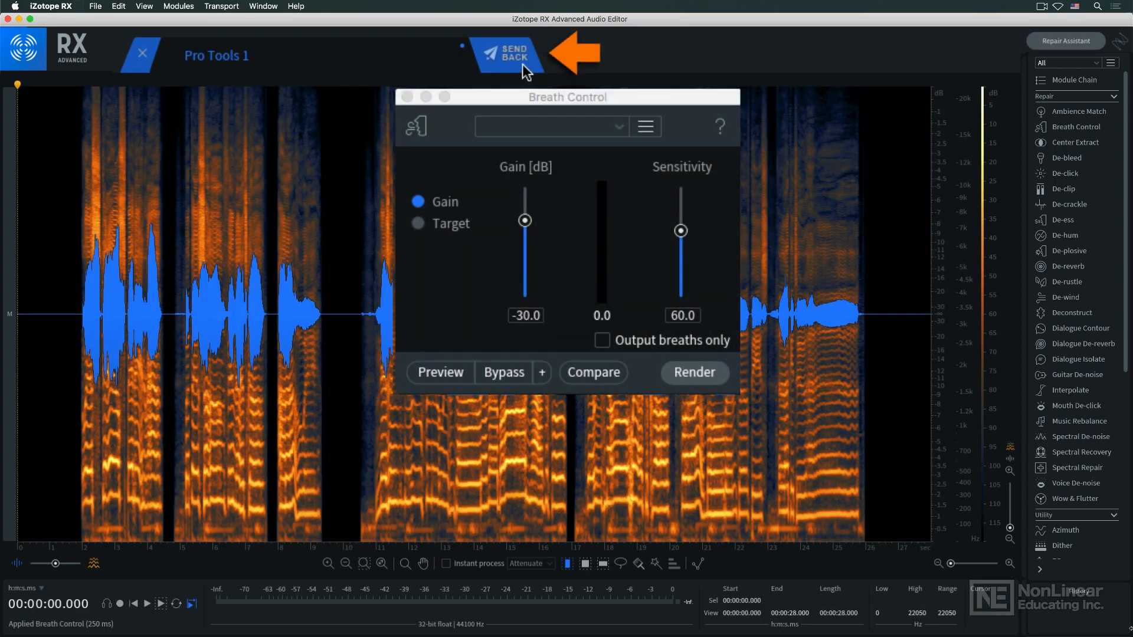
Send the processed audio back and render it onto the Audio 4 clip.
{"action": "left_click", "coordinate": [507, 54]}
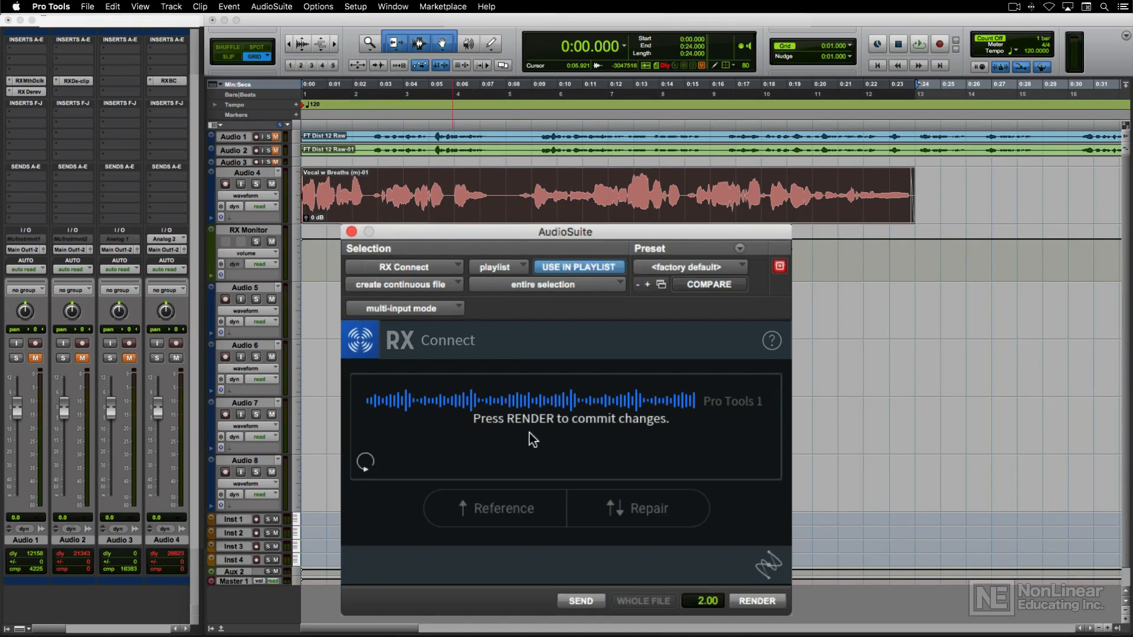
{"action": "left_click", "coordinate": [756, 600]}
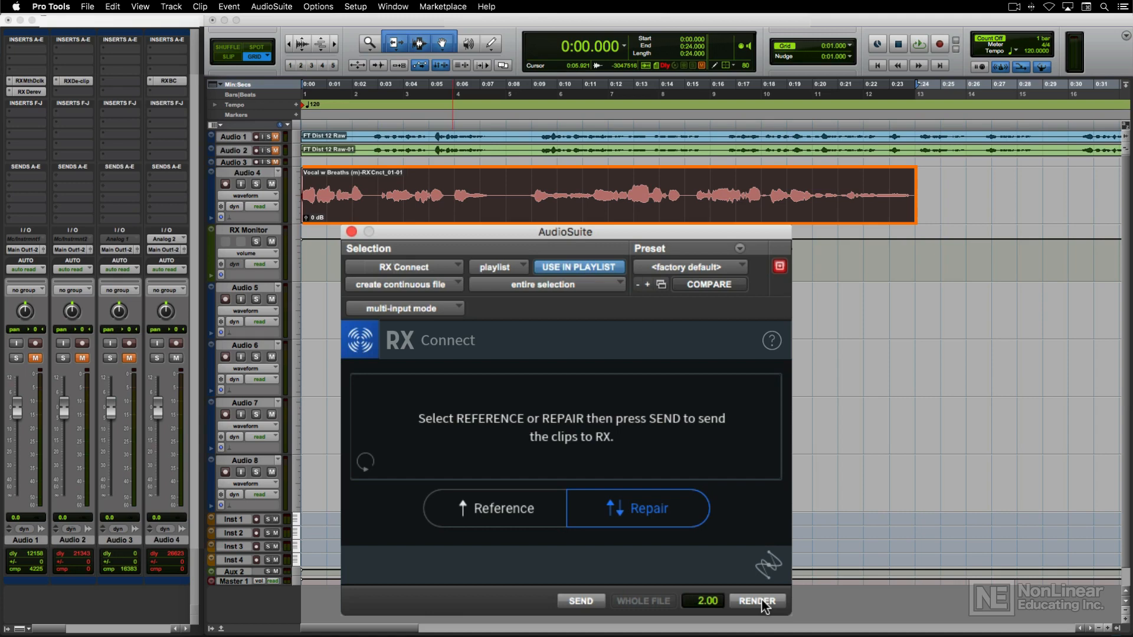
{"action": "mouse_move", "coordinate": [648, 560]}
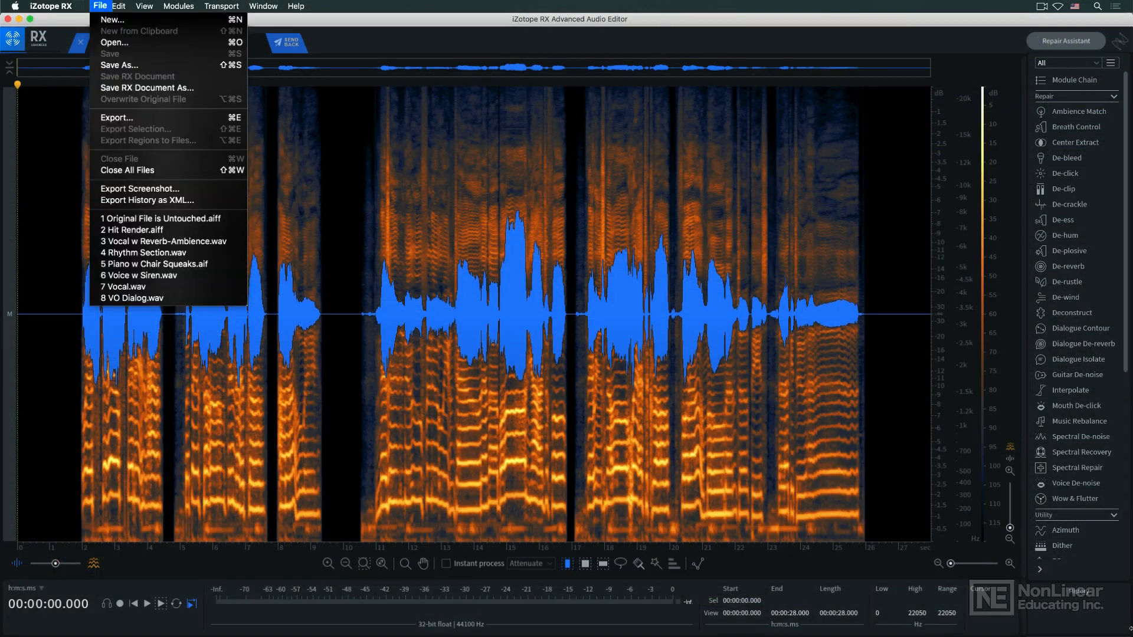
Save the RX document as 'RX Connect Edit' in the Xtra Audio folder.
{"action": "left_click", "coordinate": [146, 87]}
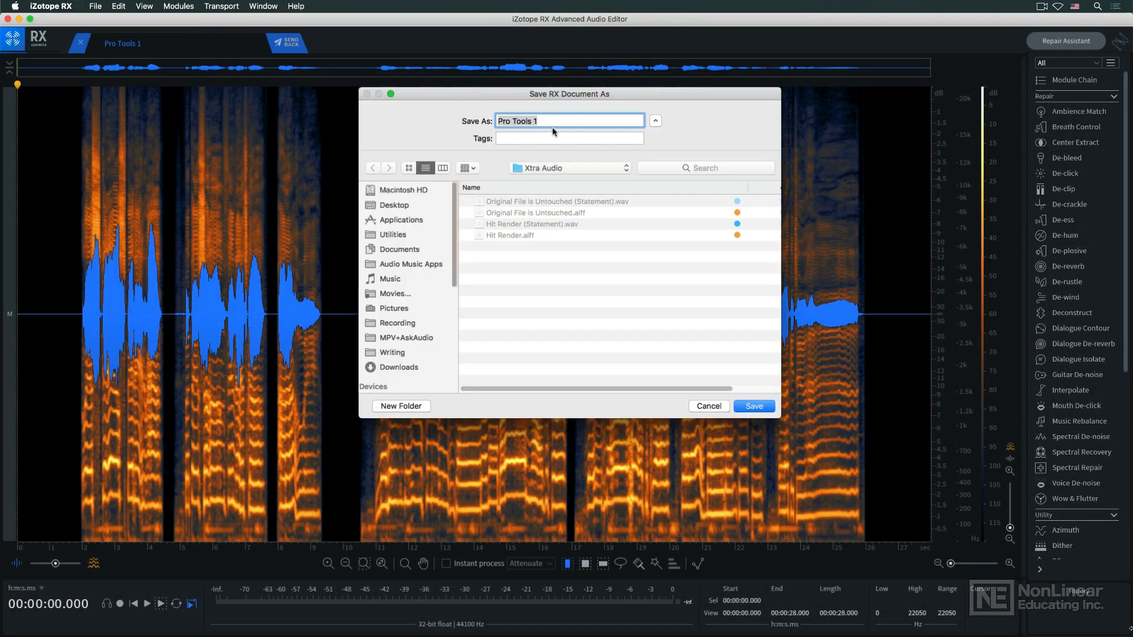
{"action": "type", "text": "RX Connect Edit"}
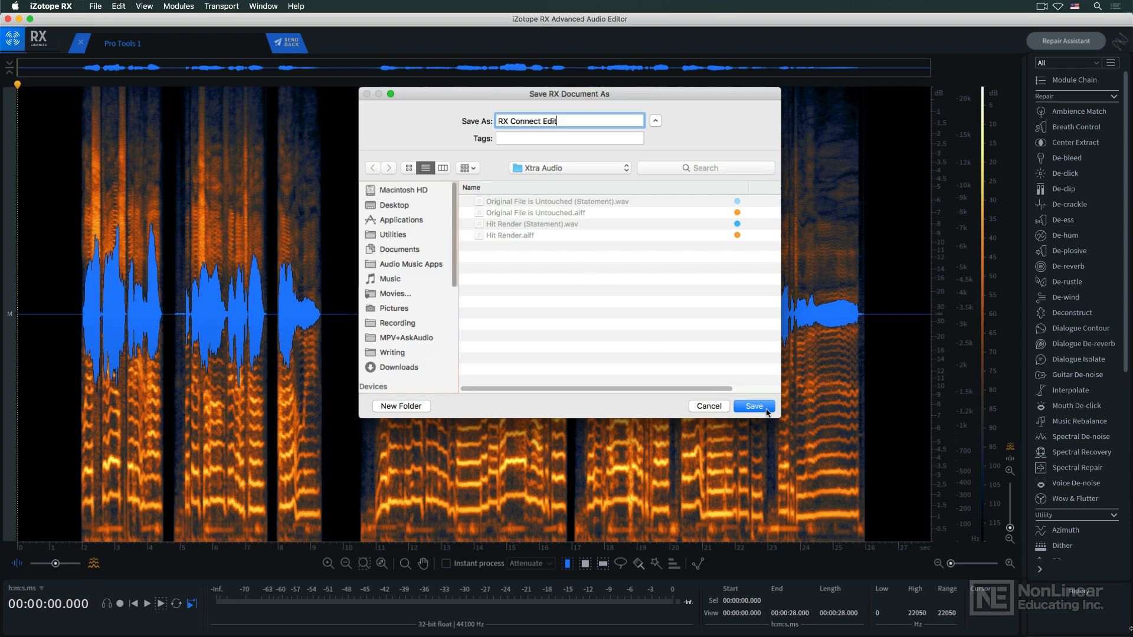
{"action": "left_click", "coordinate": [754, 406]}
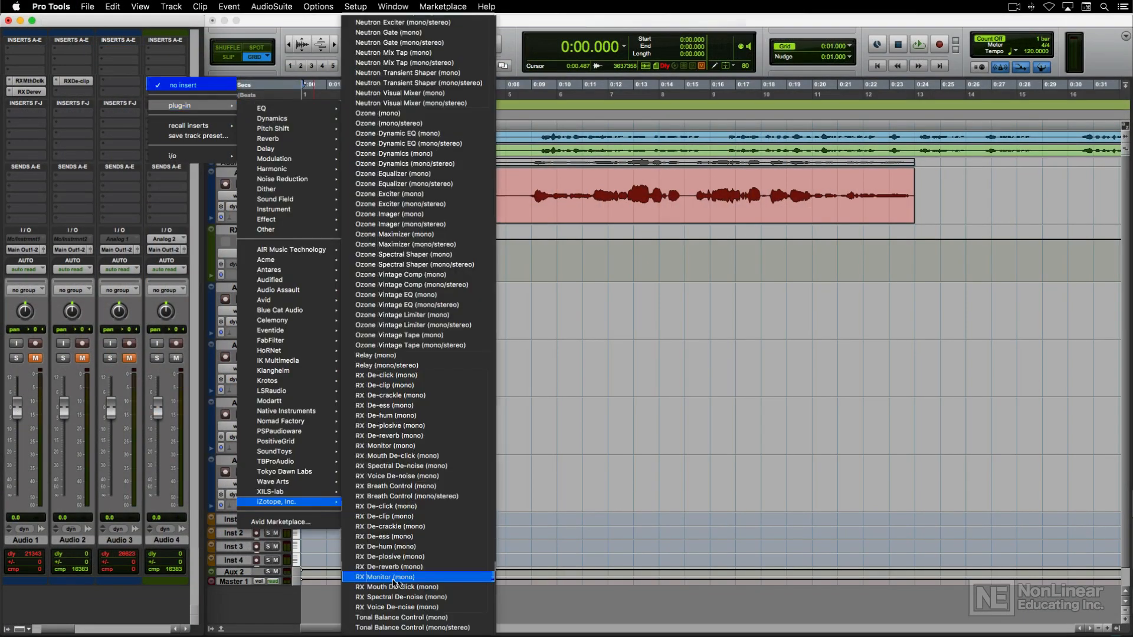
Insert the mono RX Monitor plug-in on a track insert slot.
{"action": "left_click", "coordinate": [384, 576]}
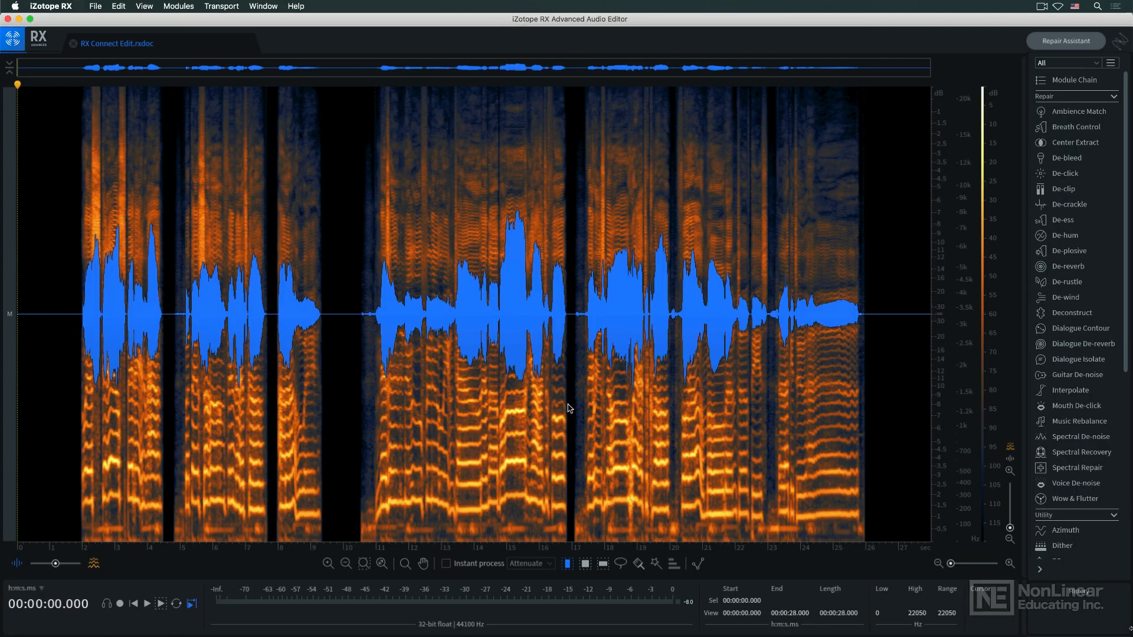
Set RX Monitor as the driver in Audio preferences and play the file through Pro Tools.
{"action": "left_click", "coordinate": [51, 6]}
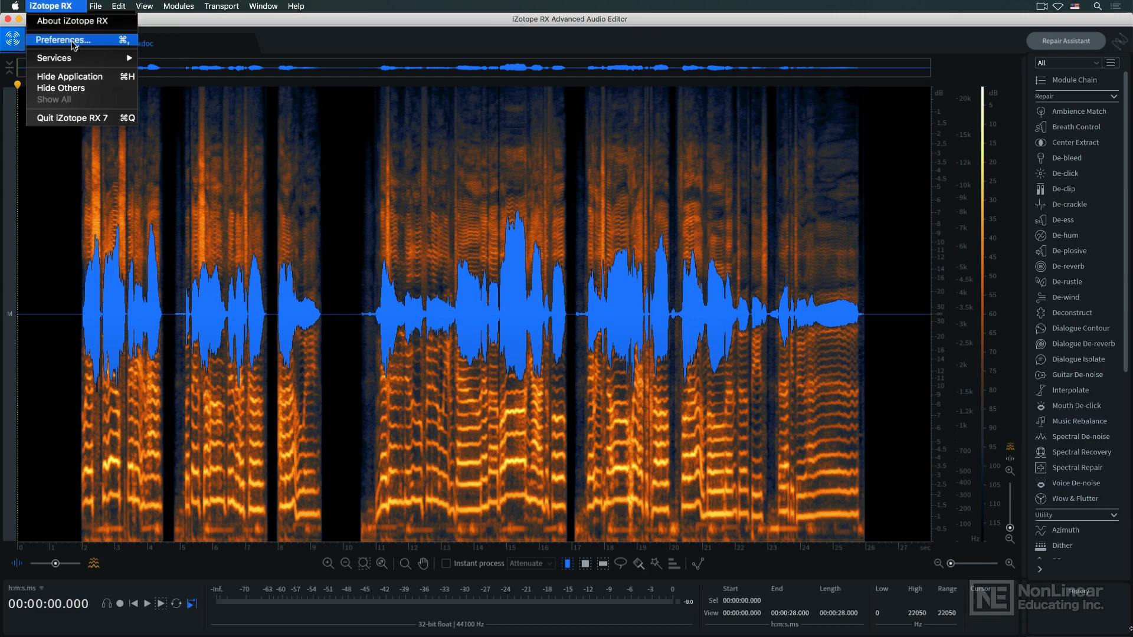
{"action": "left_click", "coordinate": [63, 40]}
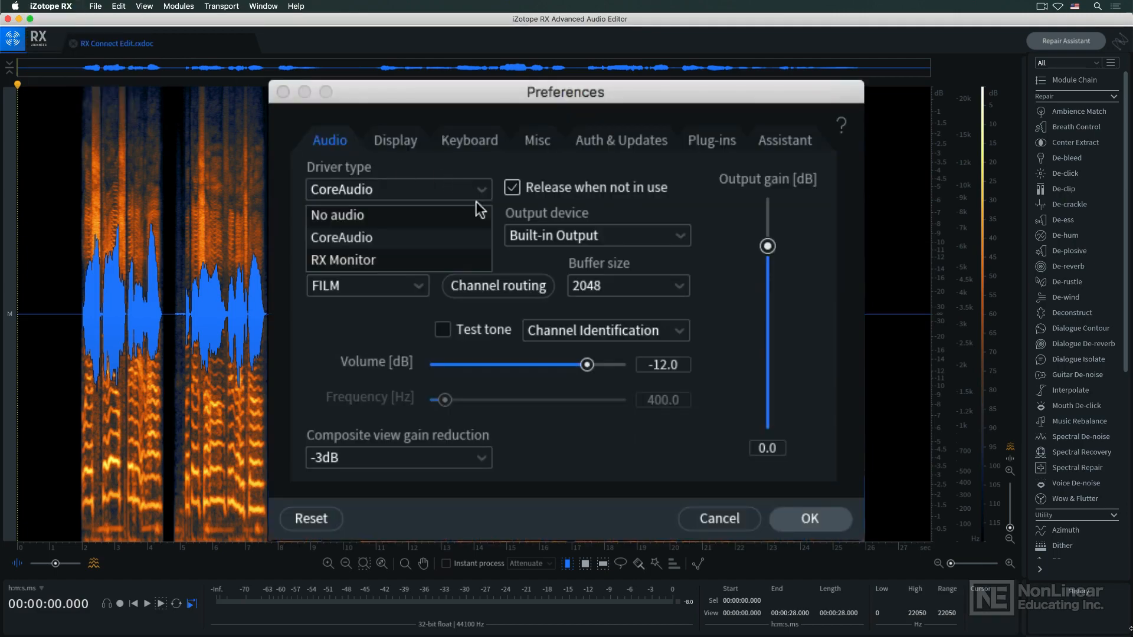
{"action": "left_click", "coordinate": [343, 259]}
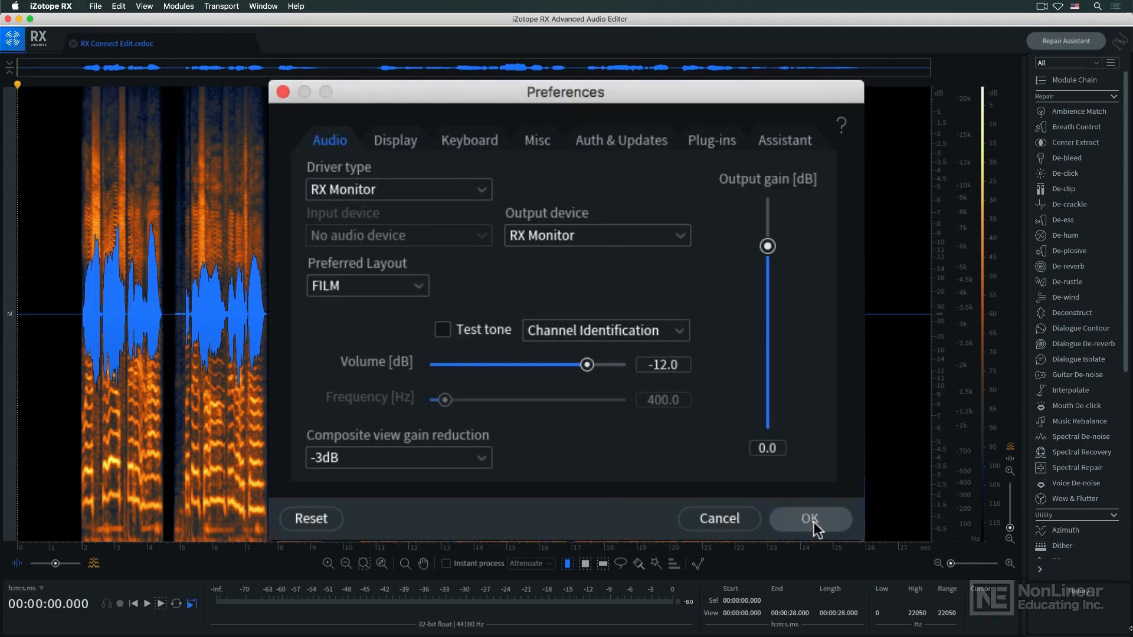
{"action": "left_click", "coordinate": [809, 518]}
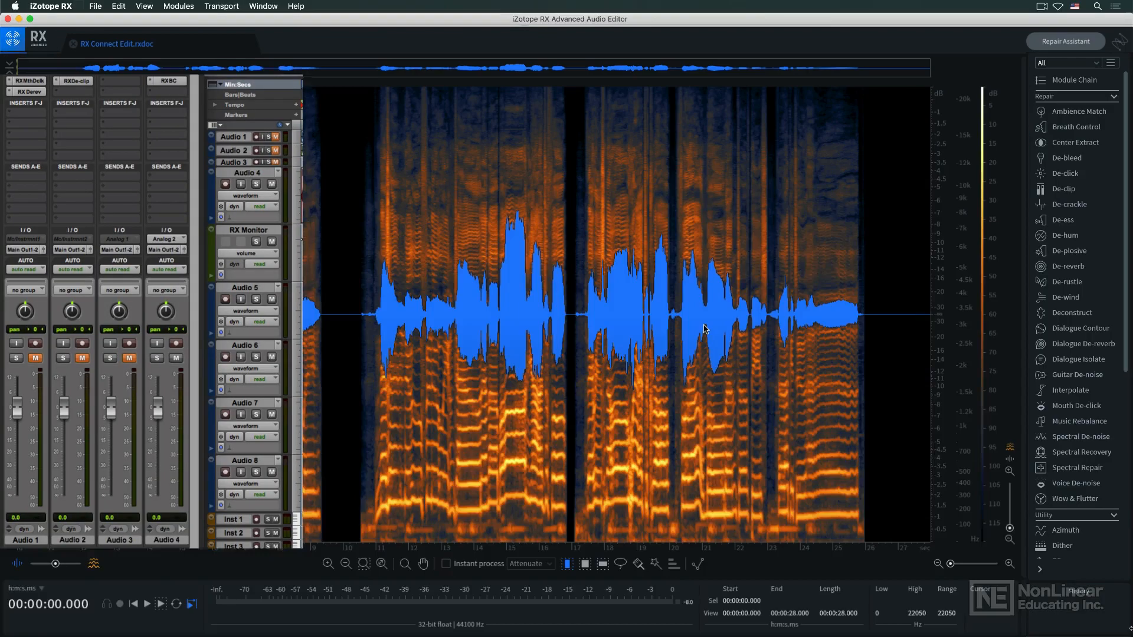
{"action": "left_click", "coordinate": [146, 603]}
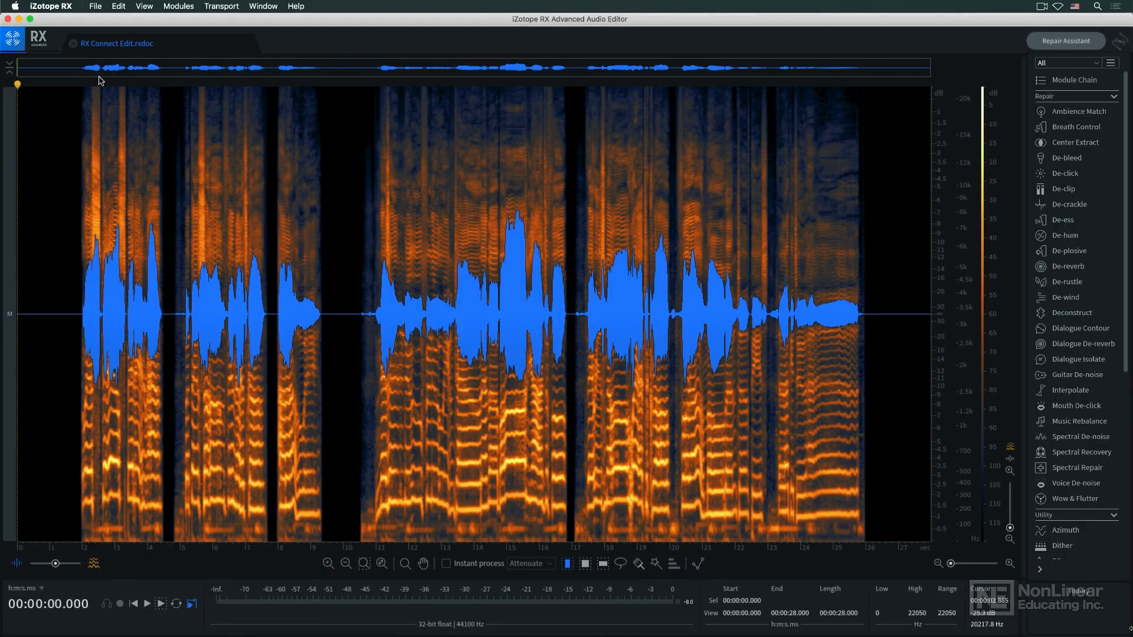
{"action": "left_click", "coordinate": [50, 6]}
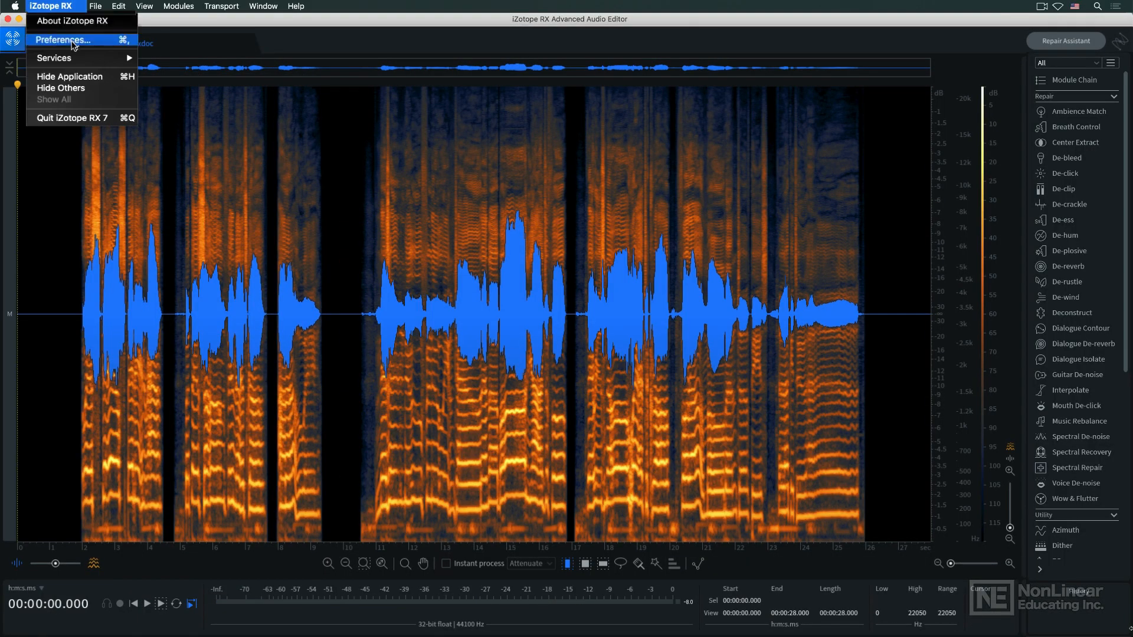
{"action": "left_click", "coordinate": [62, 40]}
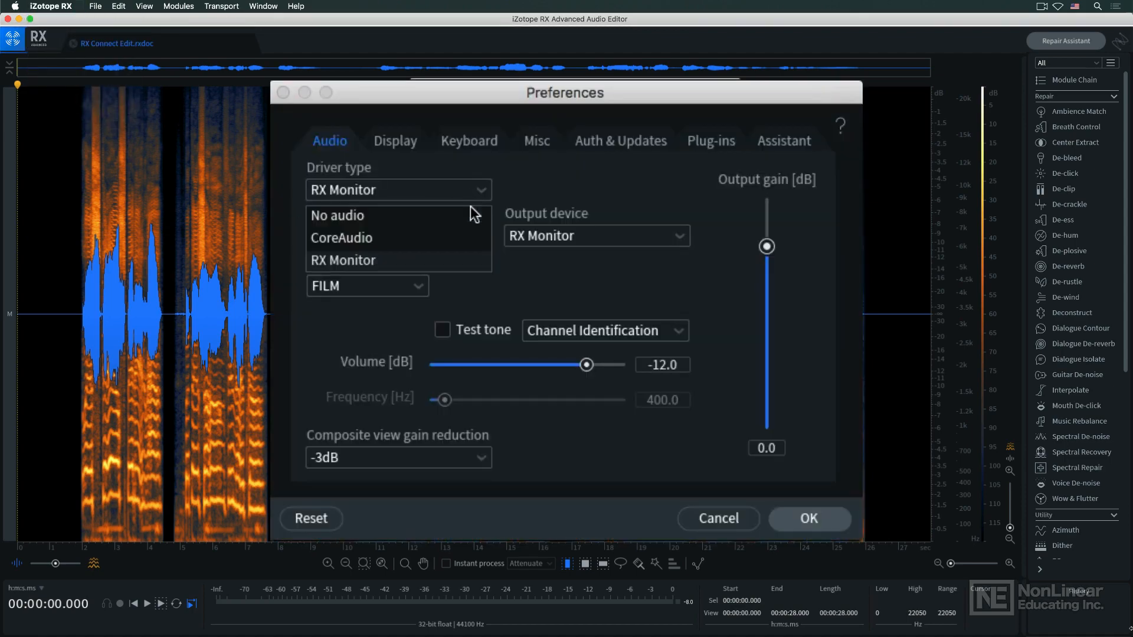
{"action": "left_click", "coordinate": [807, 518]}
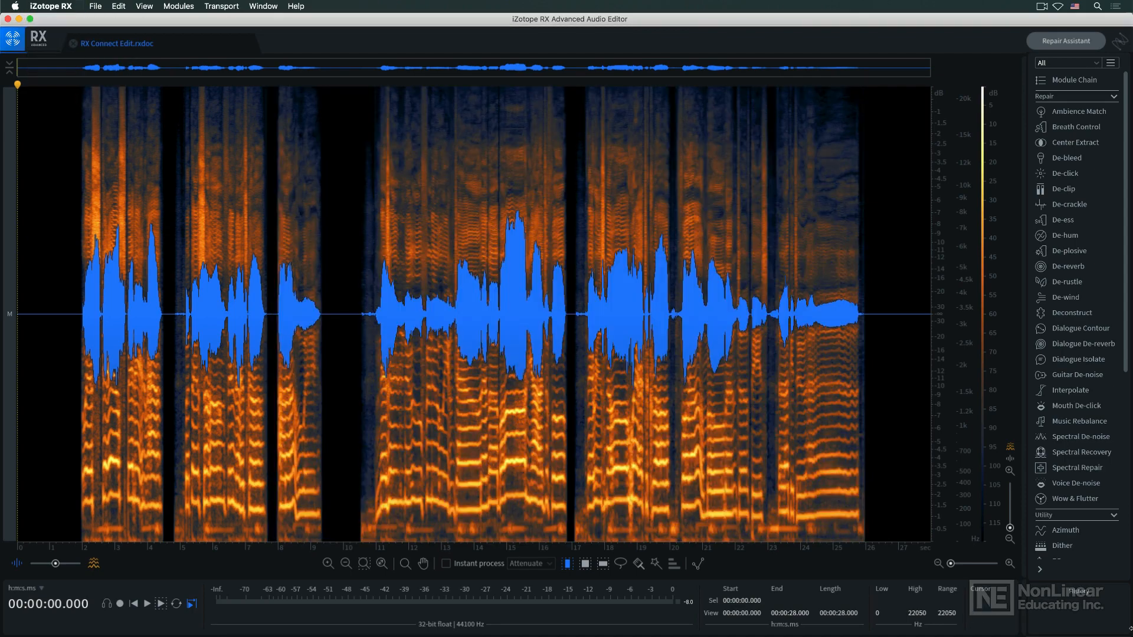